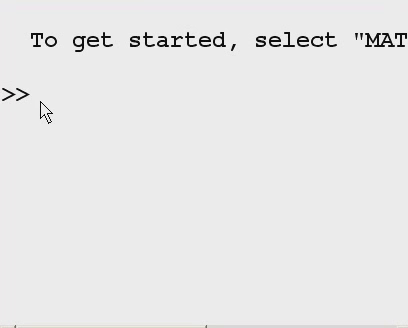
{"action": "mouse_move", "coordinate": [162, 160]}
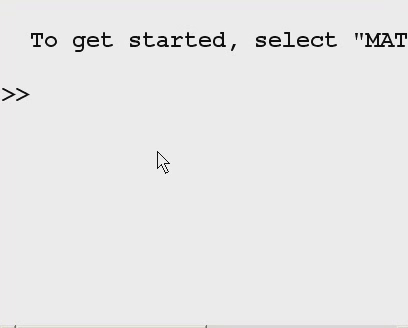
{"action": "type", "text": "a="}
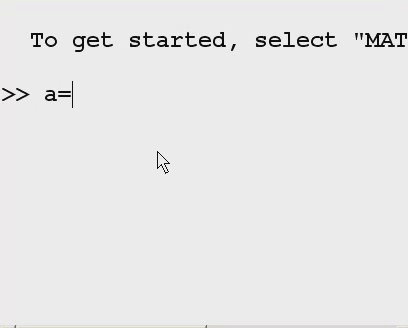
{"action": "type", "text": "a"}
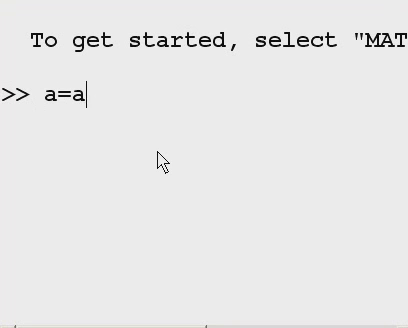
{"action": "type", "text": "0:1:"}
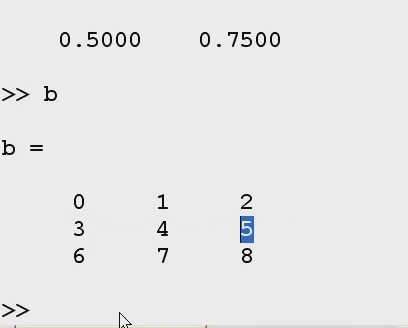
{"action": "type", "text": "b(2"}
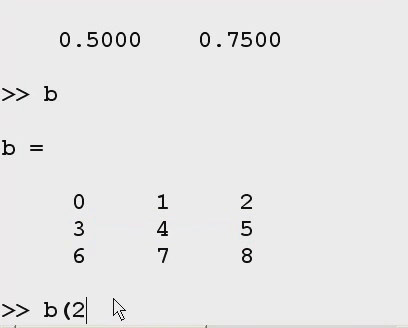